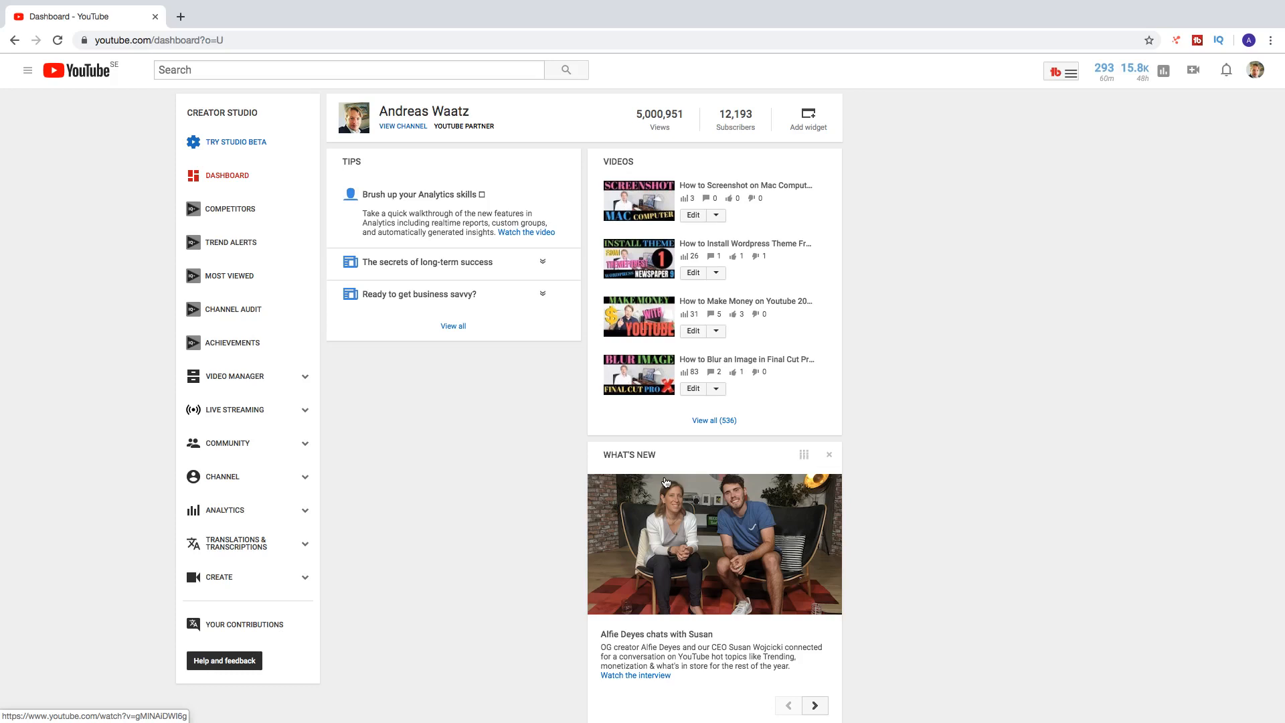
{"action": "mouse_move", "coordinate": [484, 488]}
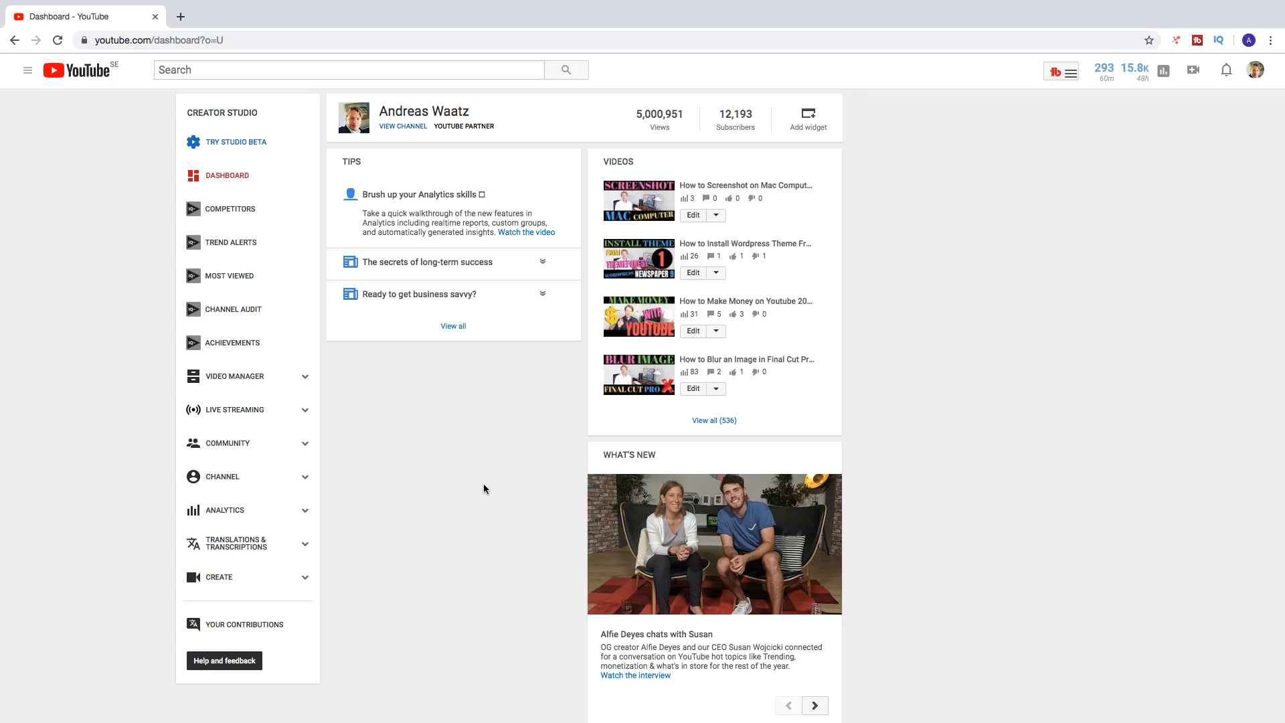
Step: Leave the creator dashboard for the public channel page
{"action": "scroll", "scroll_direction": "down", "scroll_amount": 3}
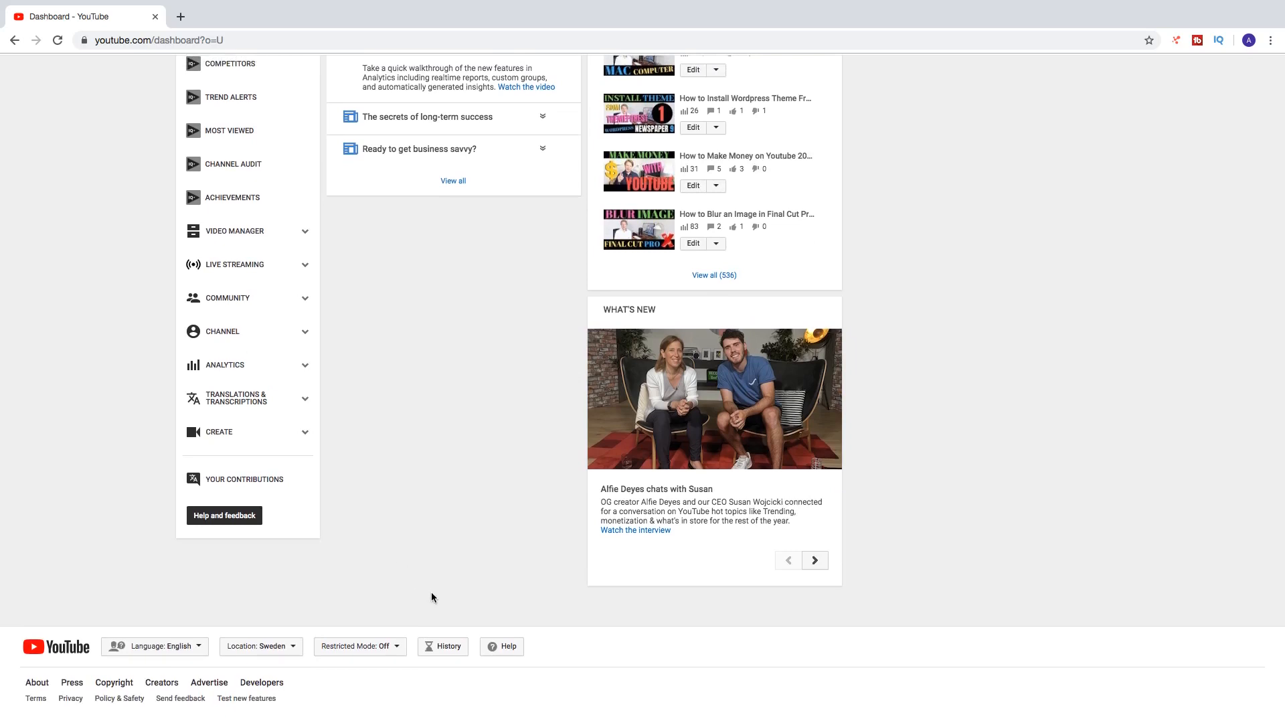
{"action": "mouse_move", "coordinate": [450, 646]}
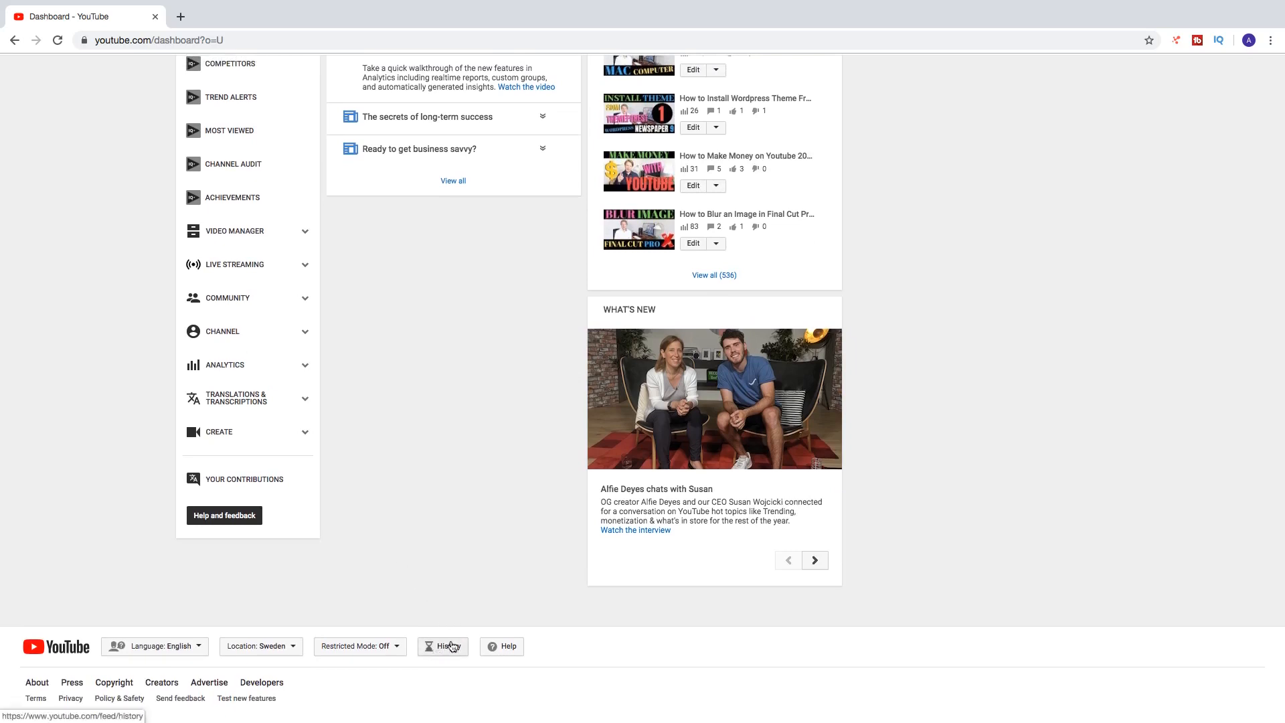
{"action": "scroll", "scroll_direction": "up", "scroll_amount": 3}
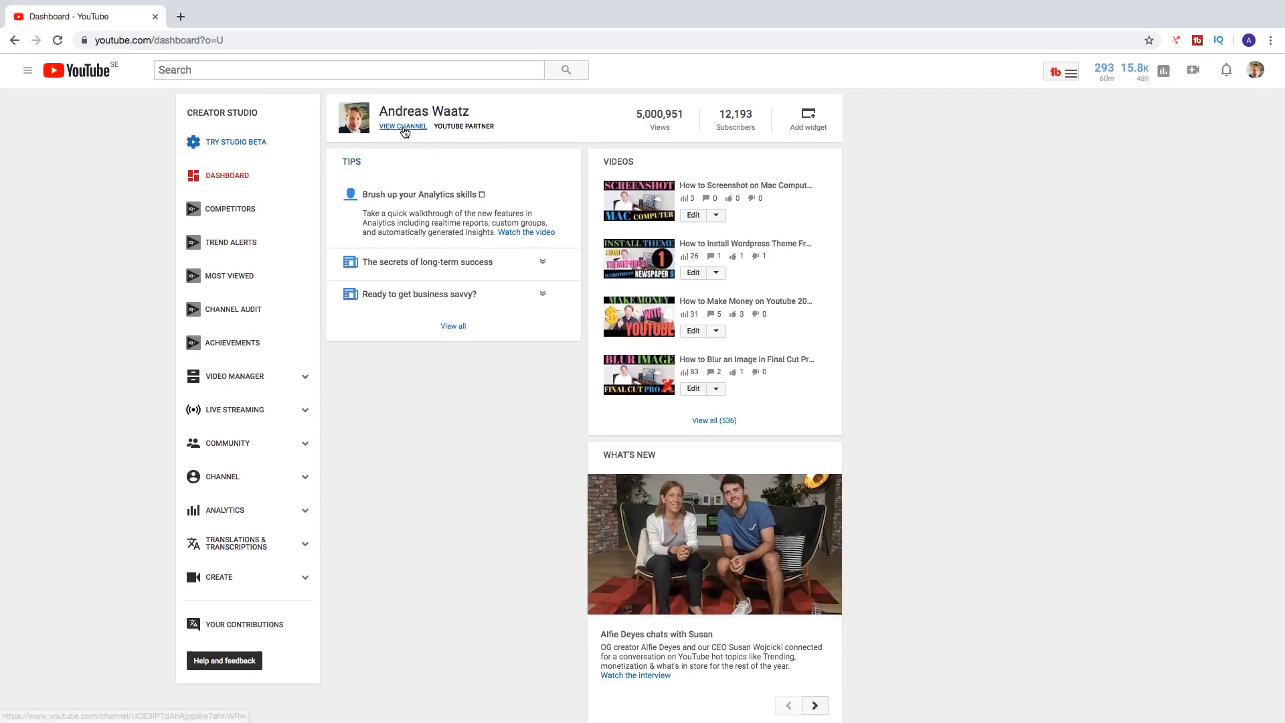
{"action": "left_click", "coordinate": [402, 125]}
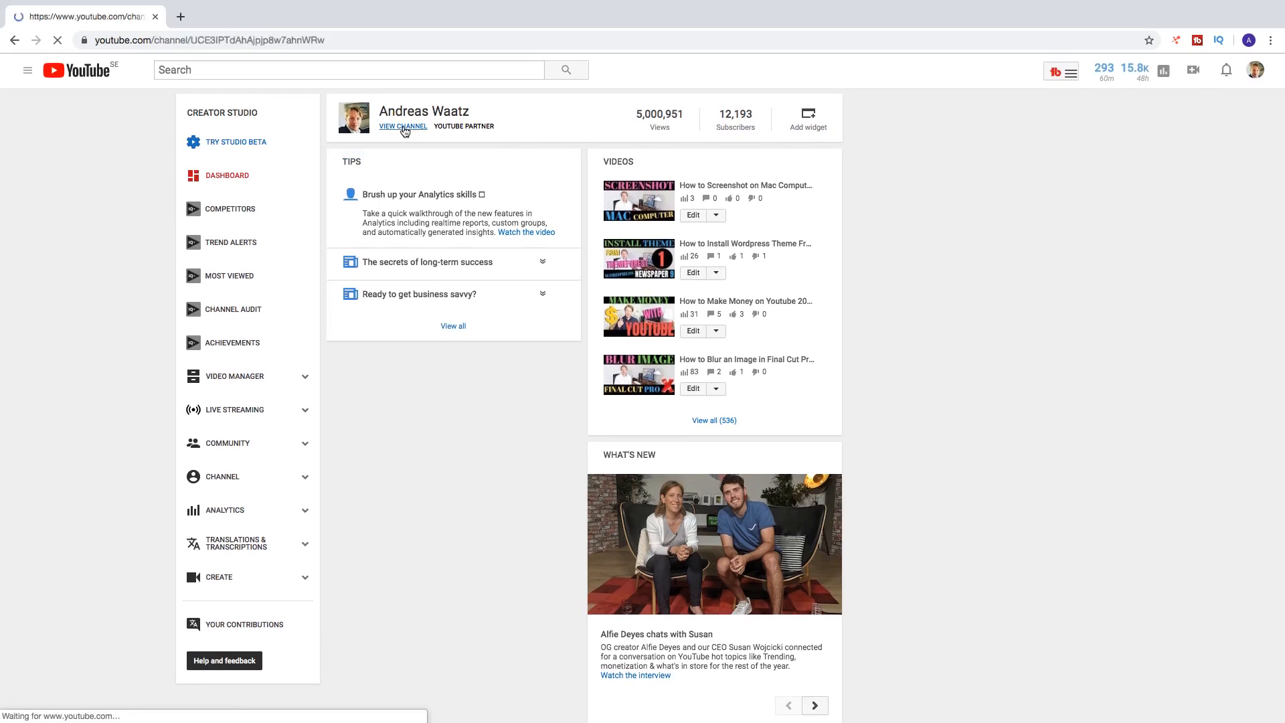
{"action": "left_click", "coordinate": [402, 127]}
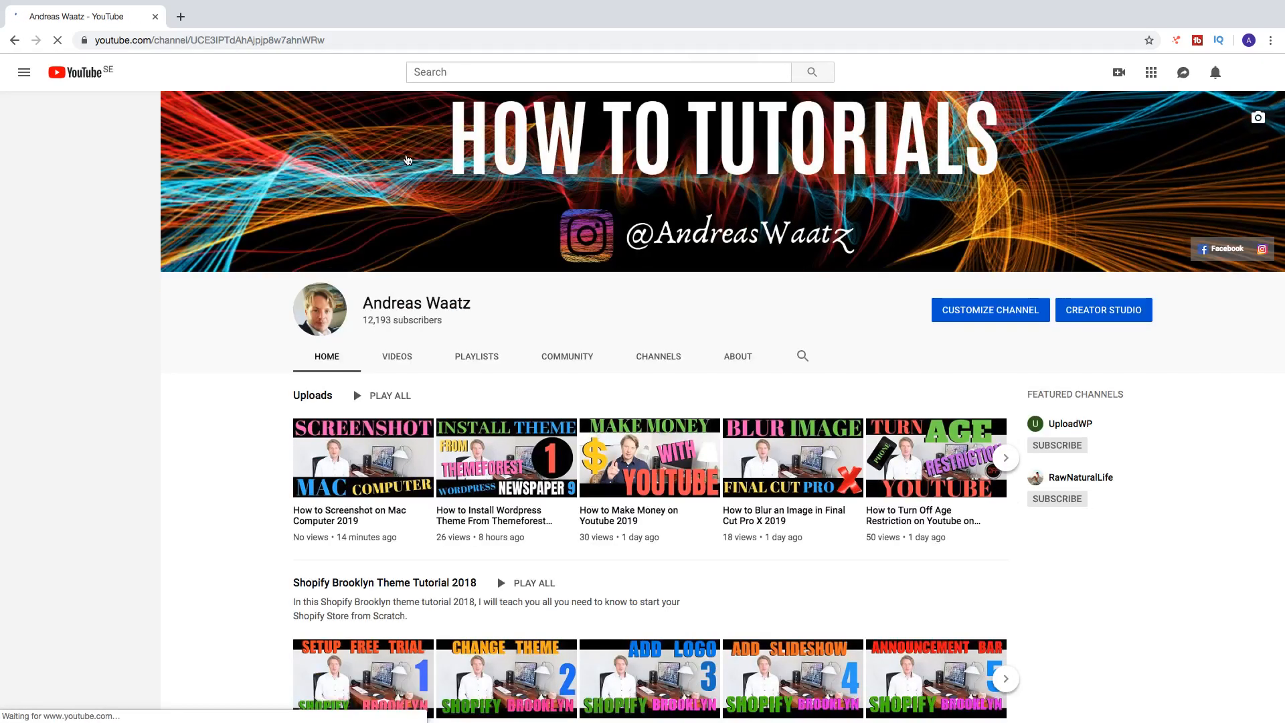
Step: Open the History page from the guide menu sidebar
{"action": "left_click", "coordinate": [24, 71]}
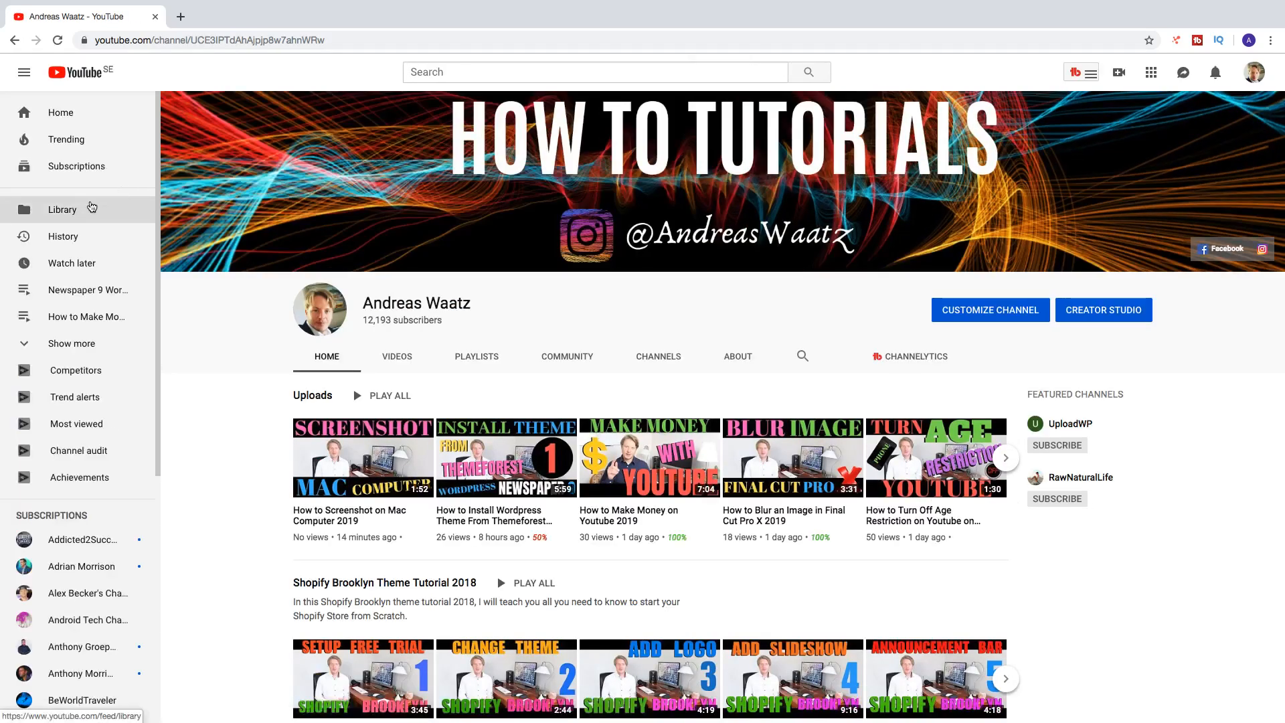
{"action": "left_click", "coordinate": [62, 237]}
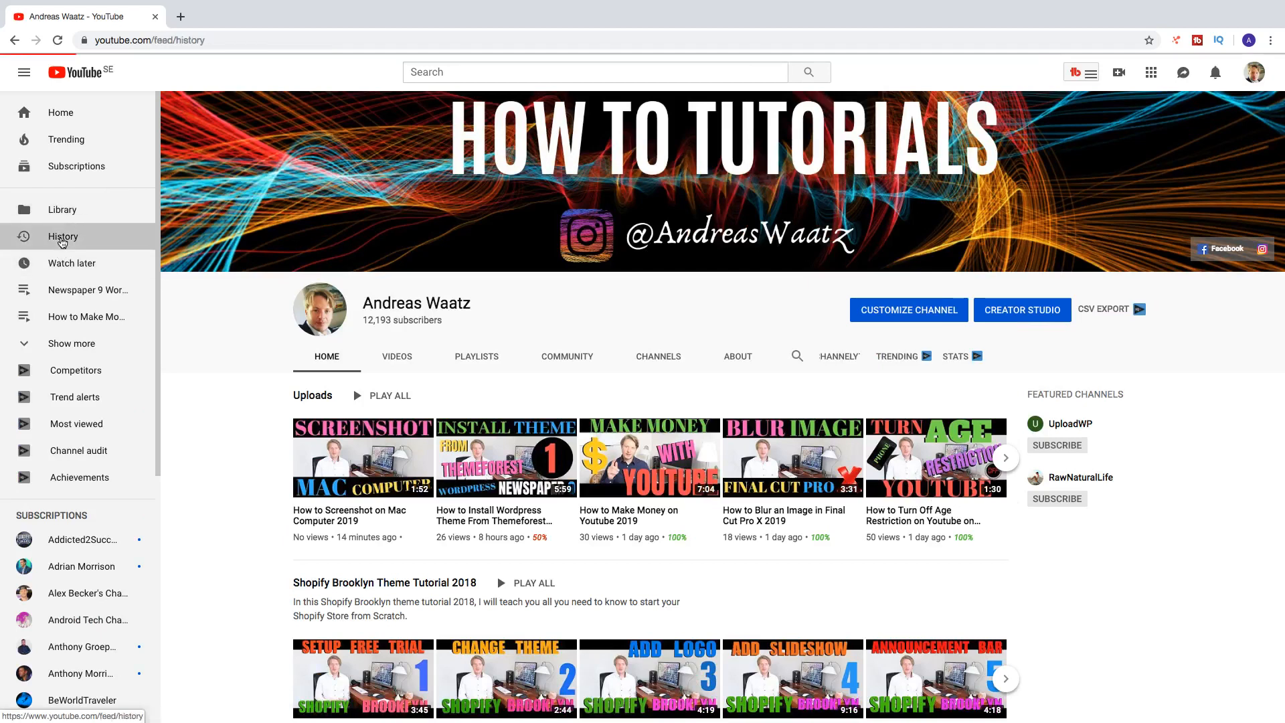
{"action": "left_click", "coordinate": [63, 237]}
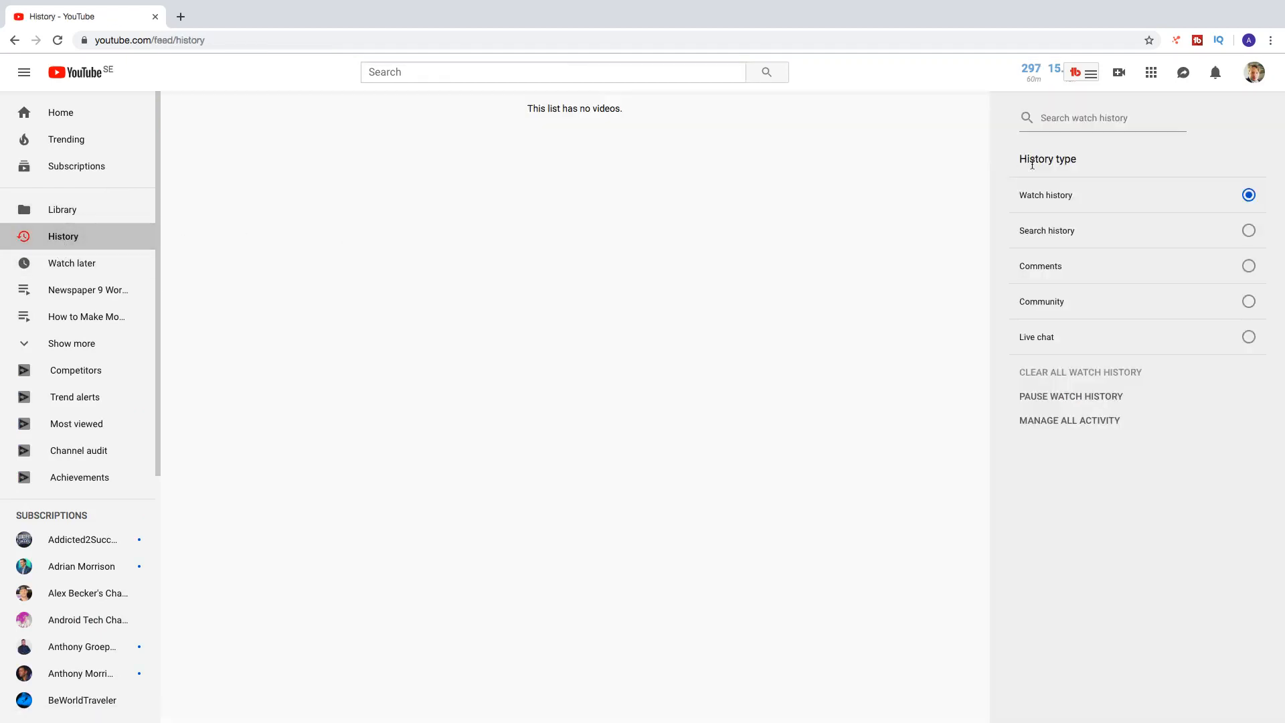
Step: Set the History type to Comments to list posted comments
{"action": "left_click", "coordinate": [1248, 265]}
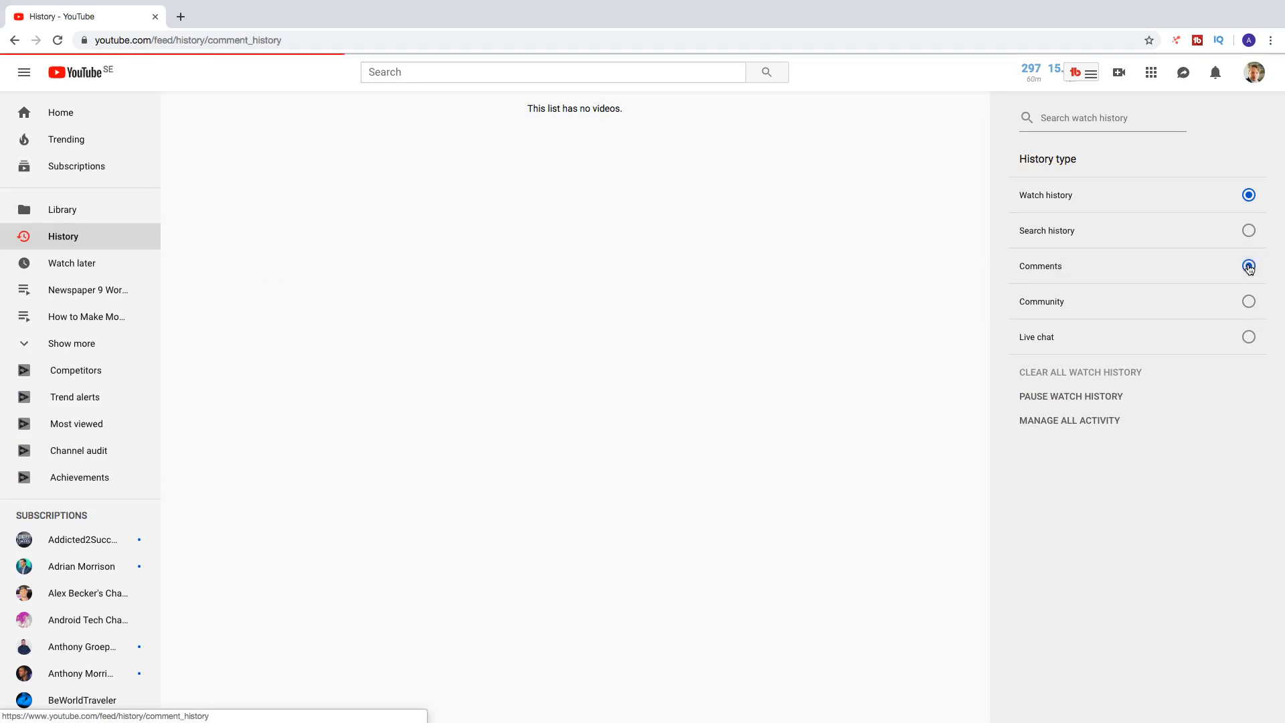
{"action": "left_click", "coordinate": [1250, 266]}
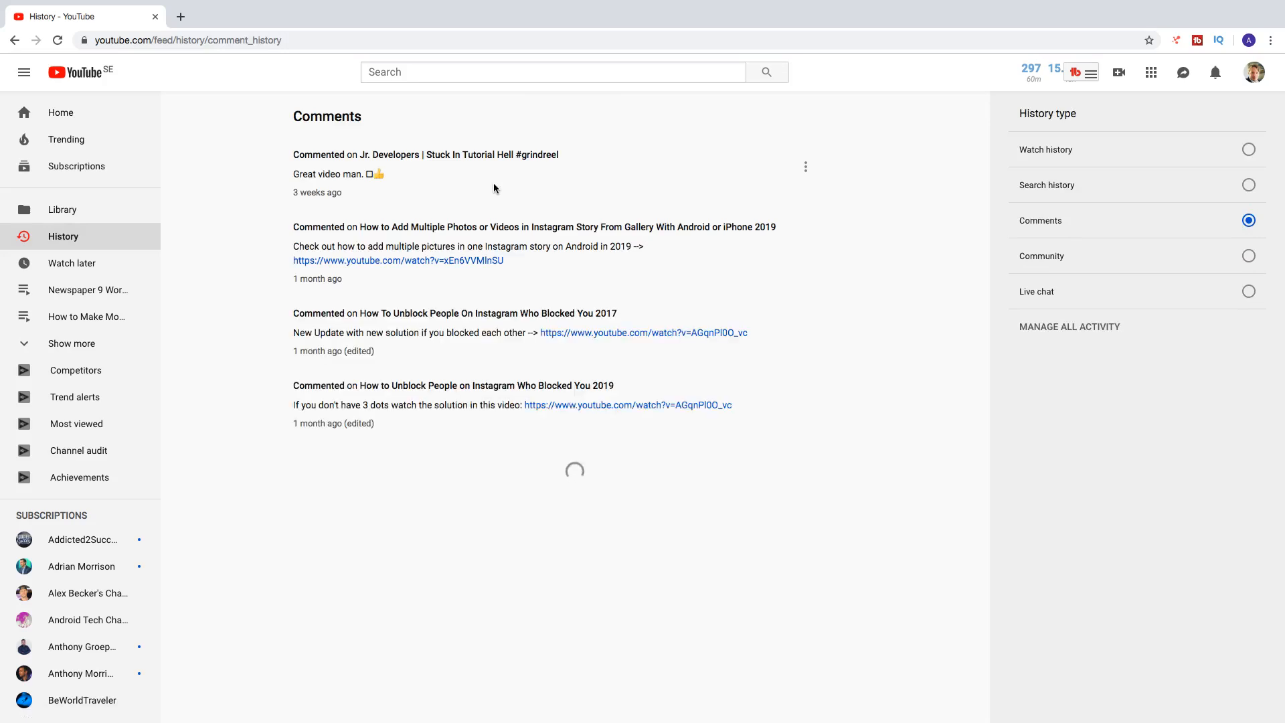
Step: Scroll through the comment history back to year-old comments
{"action": "scroll", "scroll_direction": "down", "scroll_amount": 3}
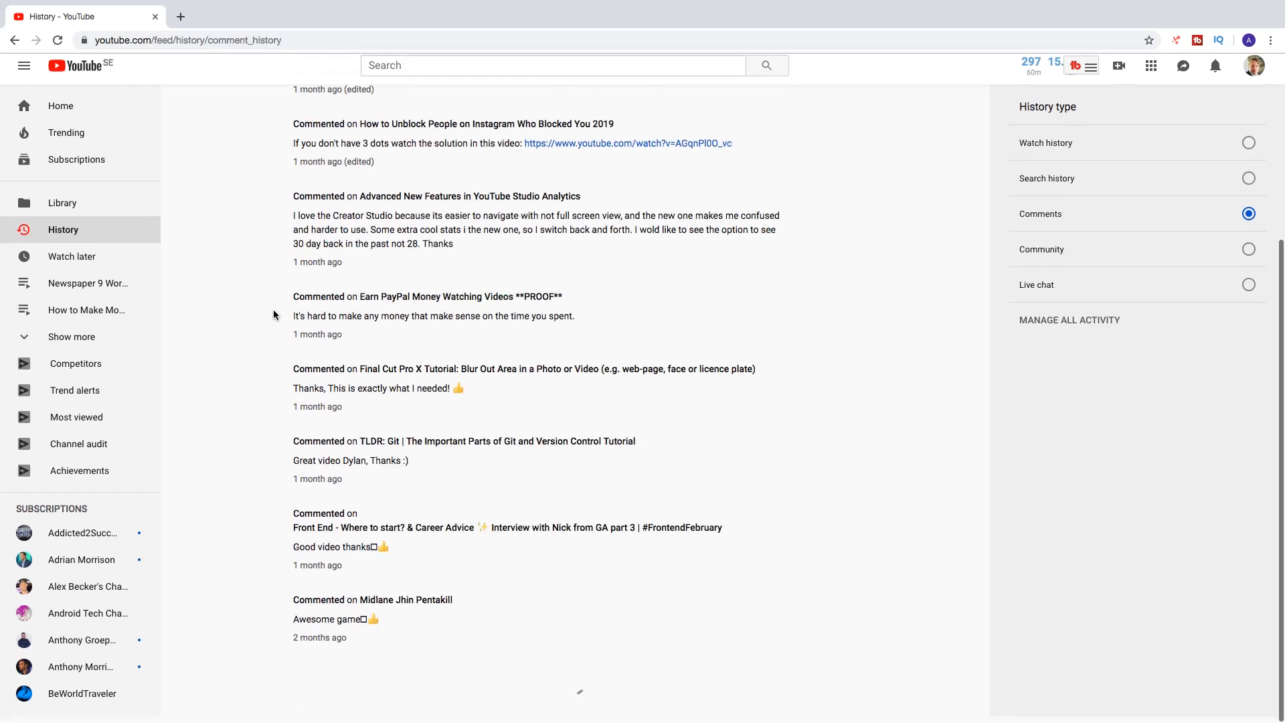
{"action": "scroll", "scroll_direction": "down", "scroll_amount": 3}
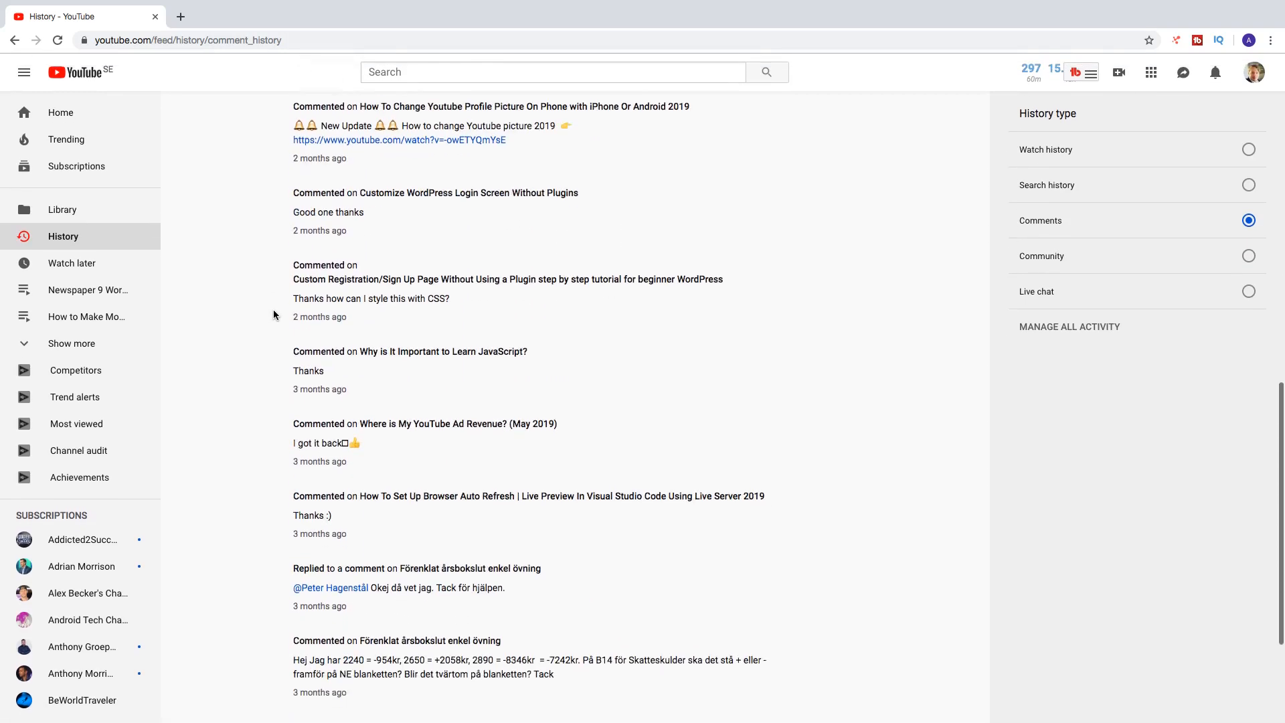
{"action": "scroll", "scroll_direction": "down", "scroll_amount": 3}
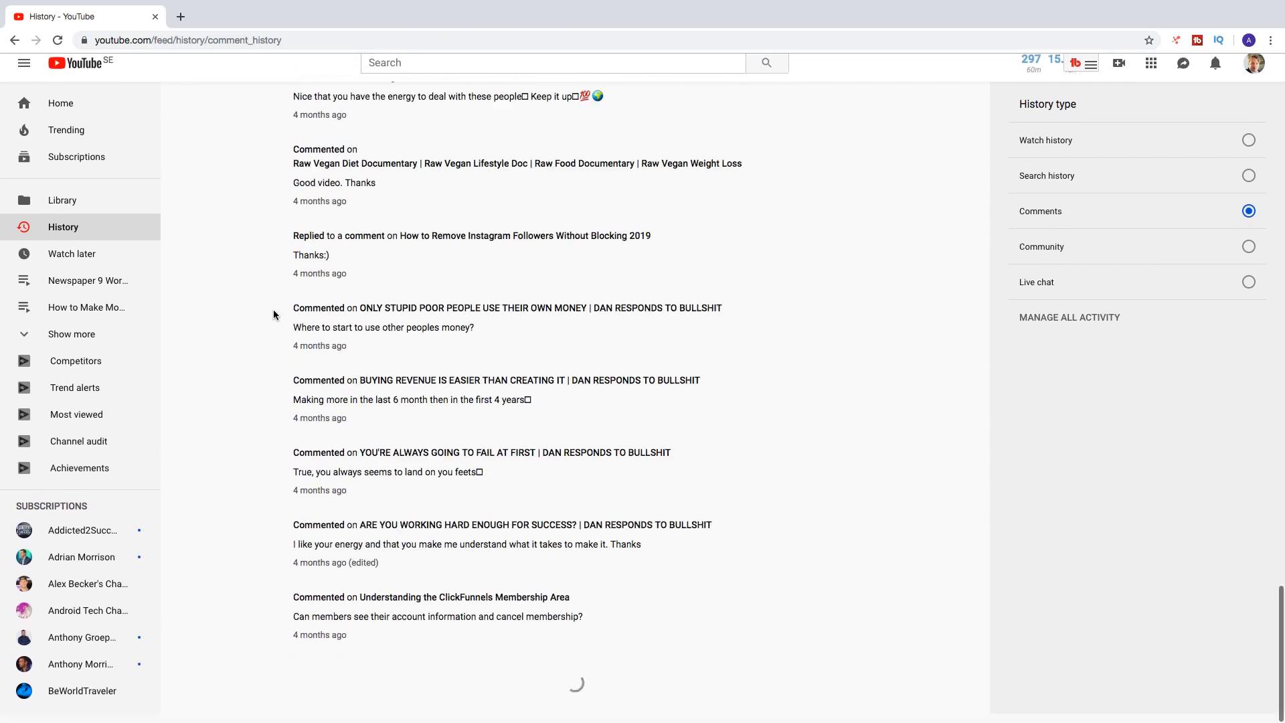
{"action": "scroll", "scroll_direction": "down", "scroll_amount": 3}
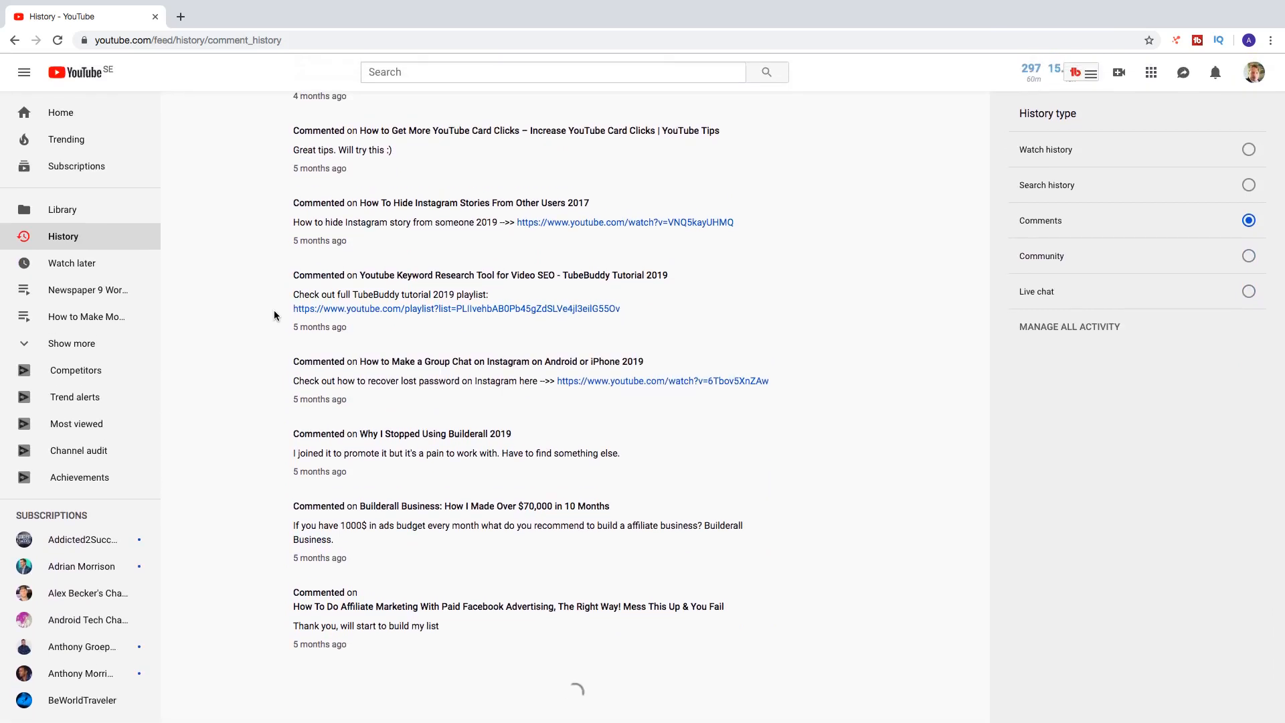
{"action": "scroll", "scroll_direction": "down", "scroll_amount": 3}
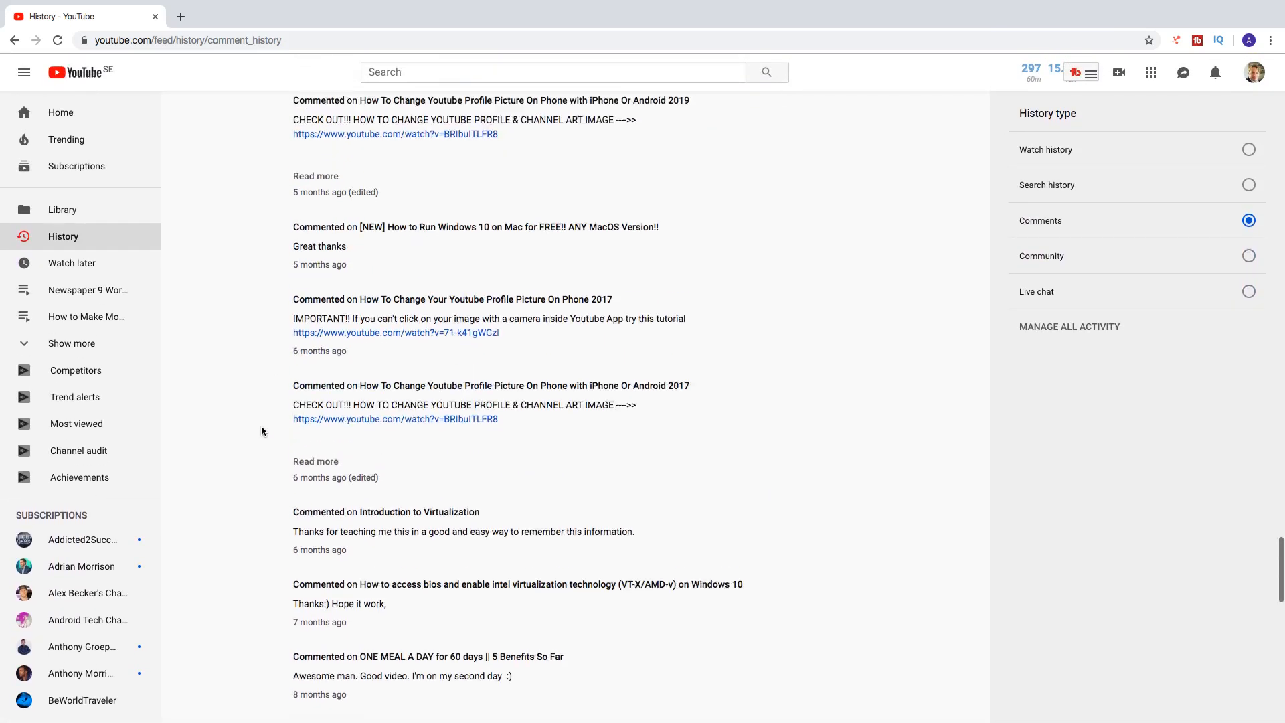
{"action": "scroll", "scroll_direction": "down", "scroll_amount": 3}
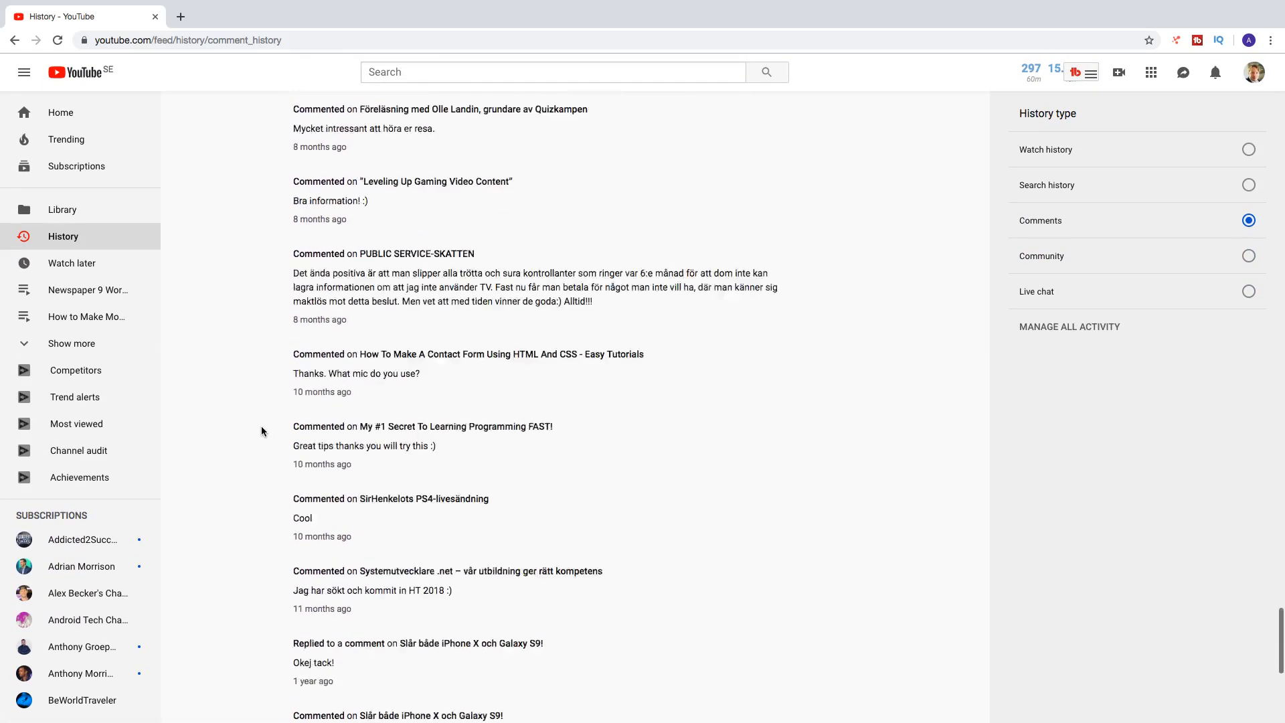
{"action": "scroll", "scroll_direction": "down", "scroll_amount": 3}
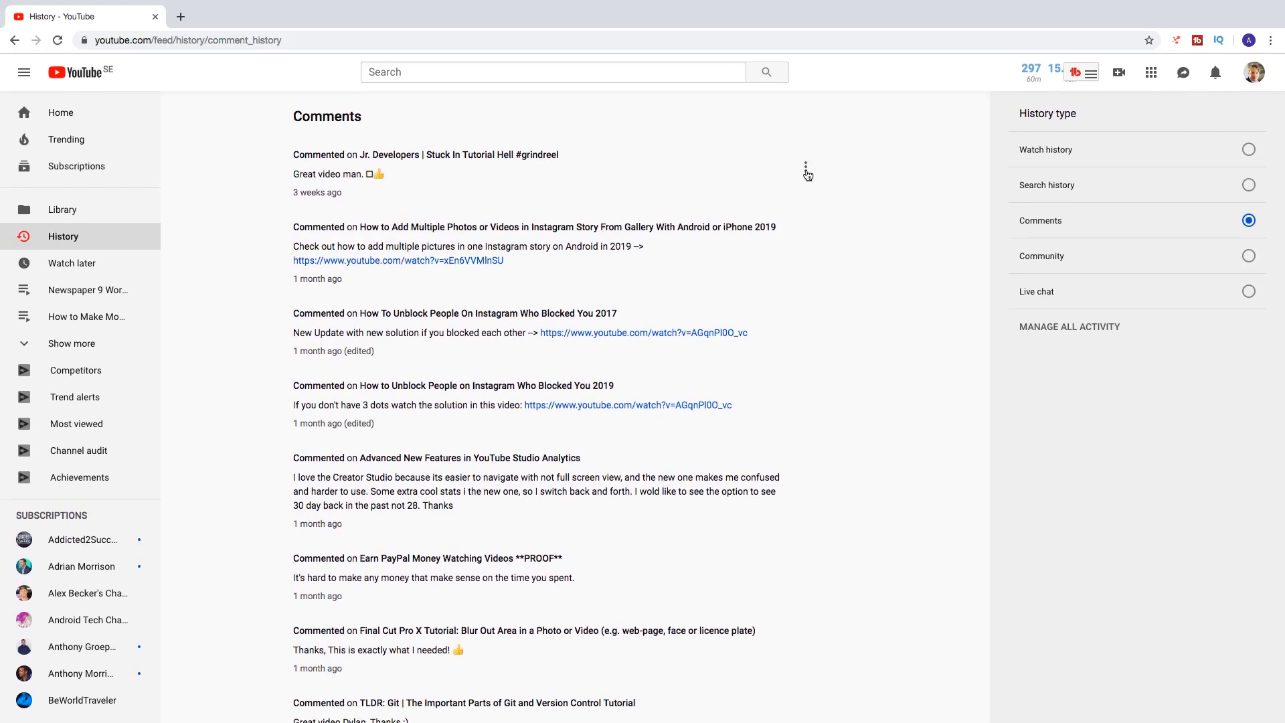
{"action": "left_click", "coordinate": [806, 166]}
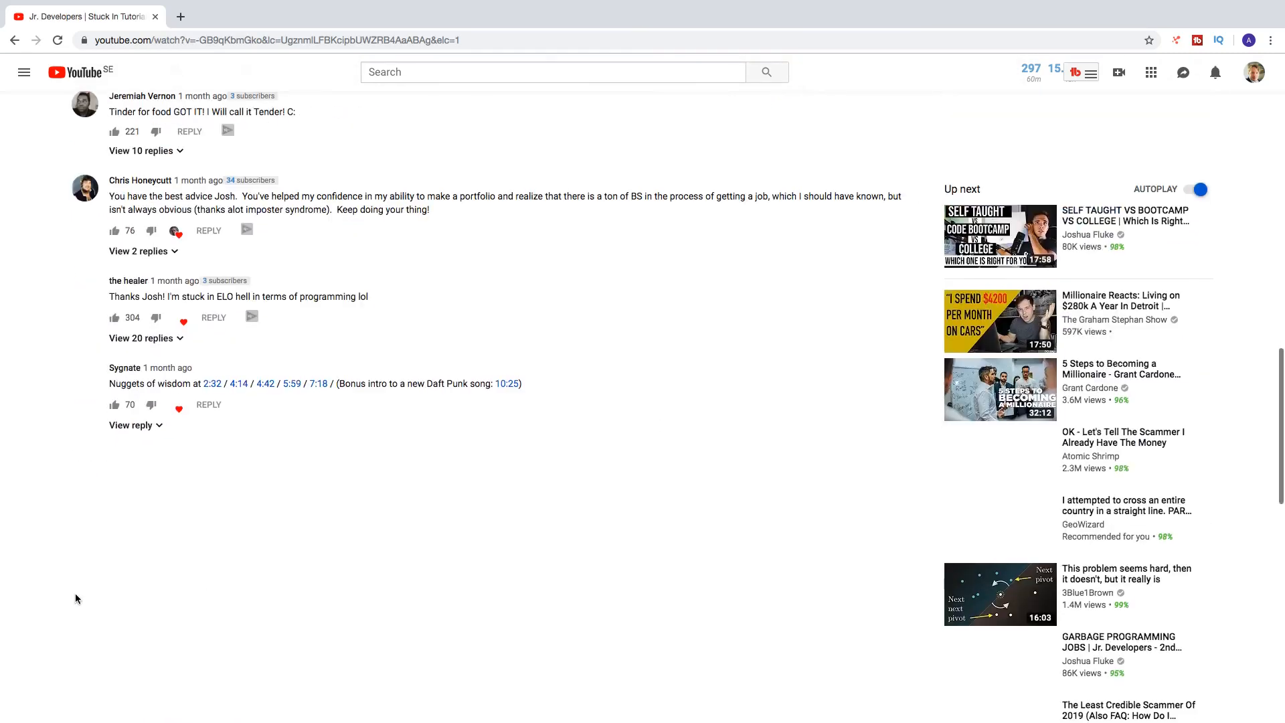
{"action": "scroll", "scroll_direction": "up", "scroll_amount": 3}
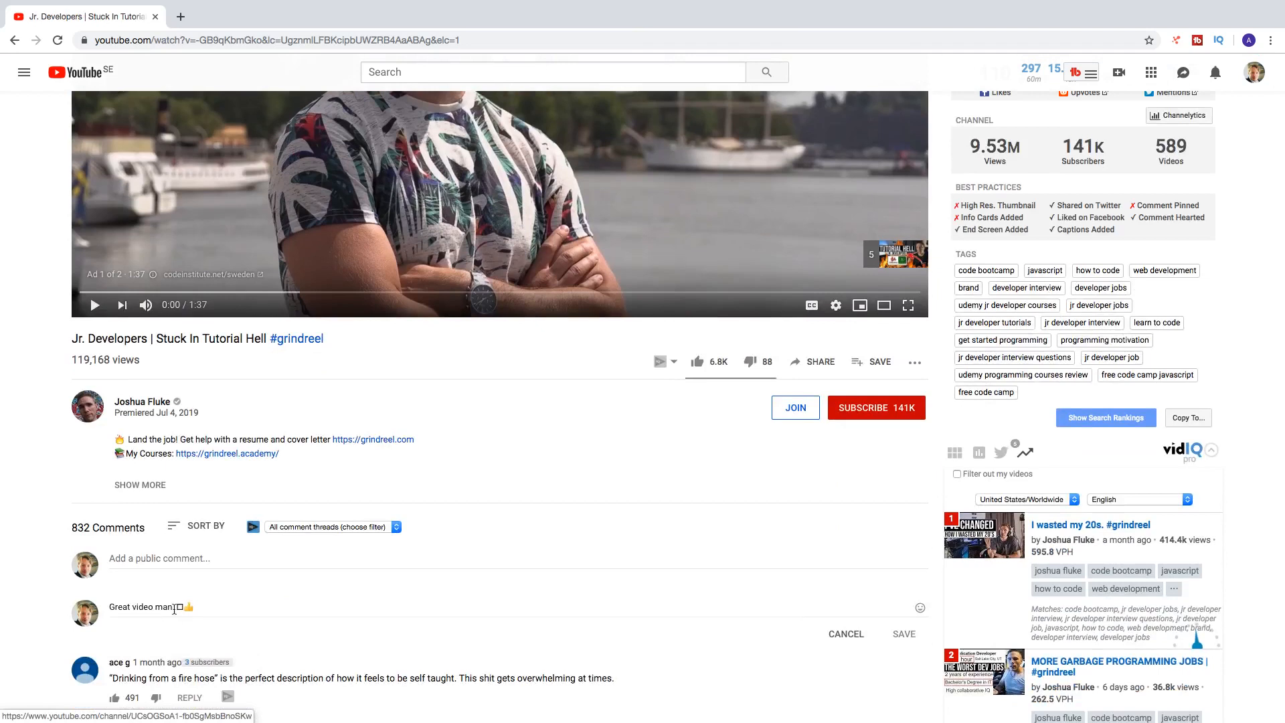
{"action": "left_click", "coordinate": [15, 40]}
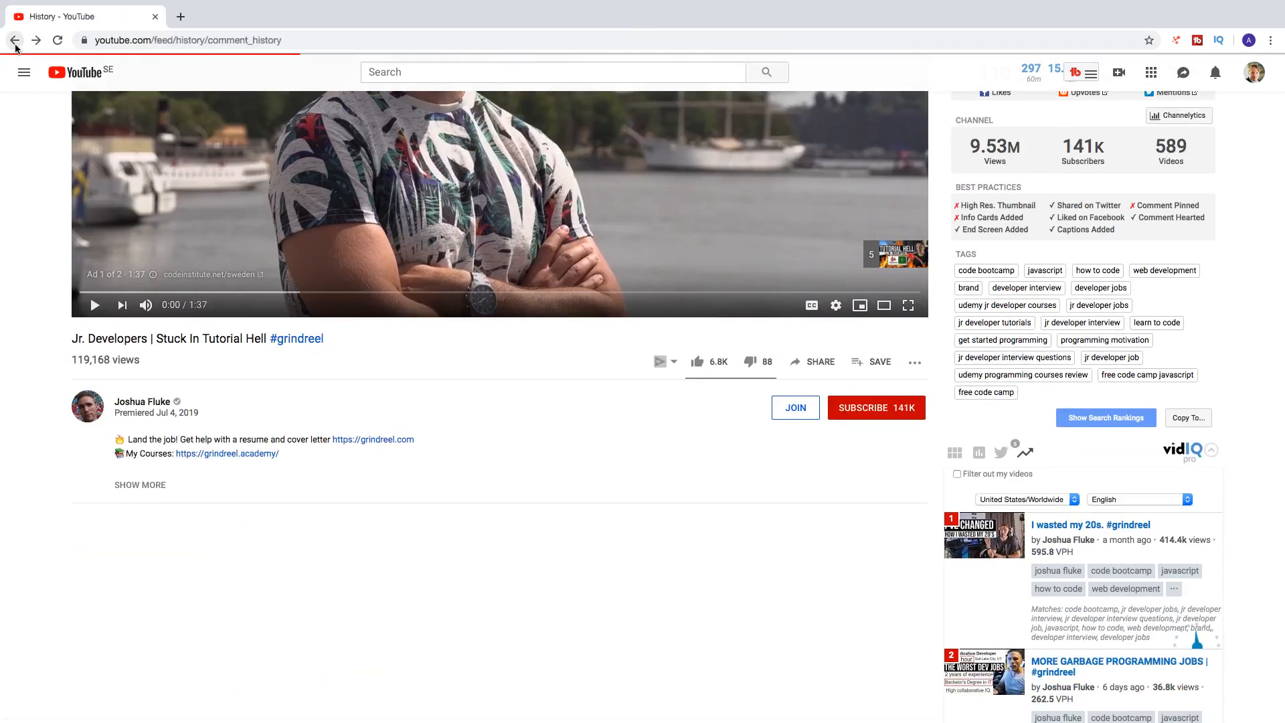
{"action": "left_click", "coordinate": [15, 39]}
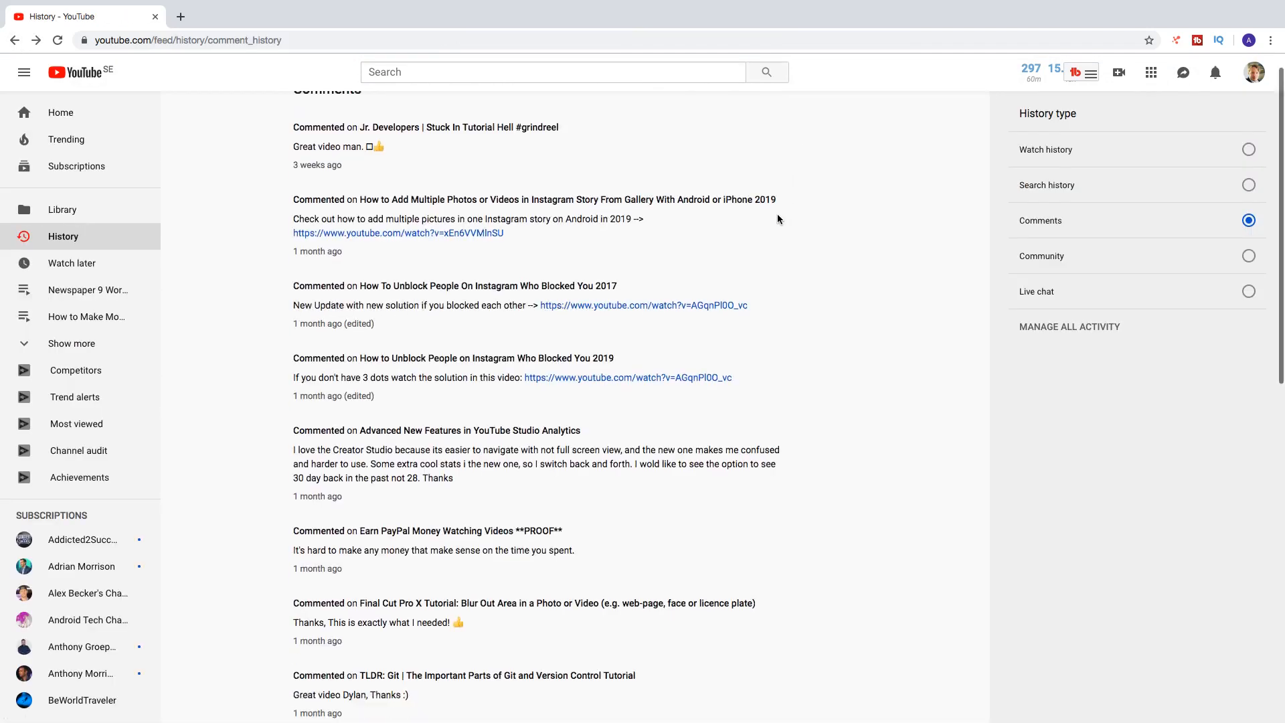
Step: Choose Delete from the menu of the 3-month-old 'Thanks' comment
{"action": "scroll", "scroll_direction": "down", "scroll_amount": 3}
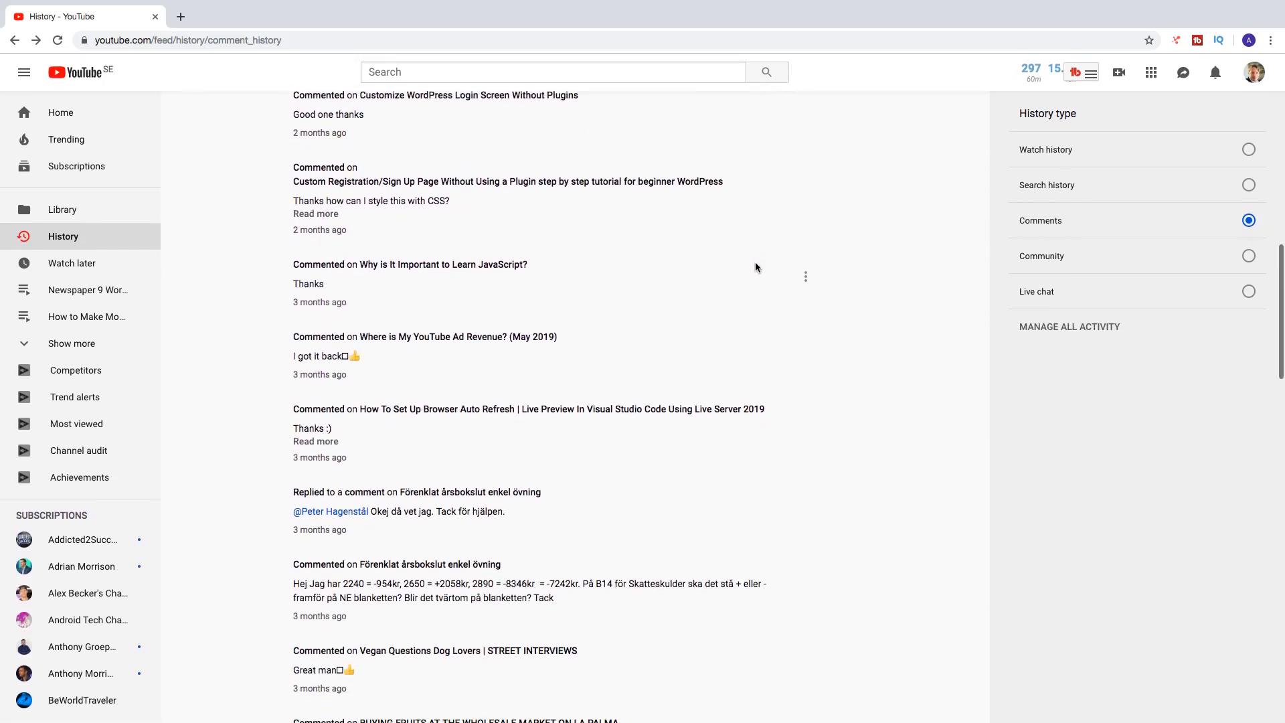
{"action": "mouse_move", "coordinate": [808, 285]}
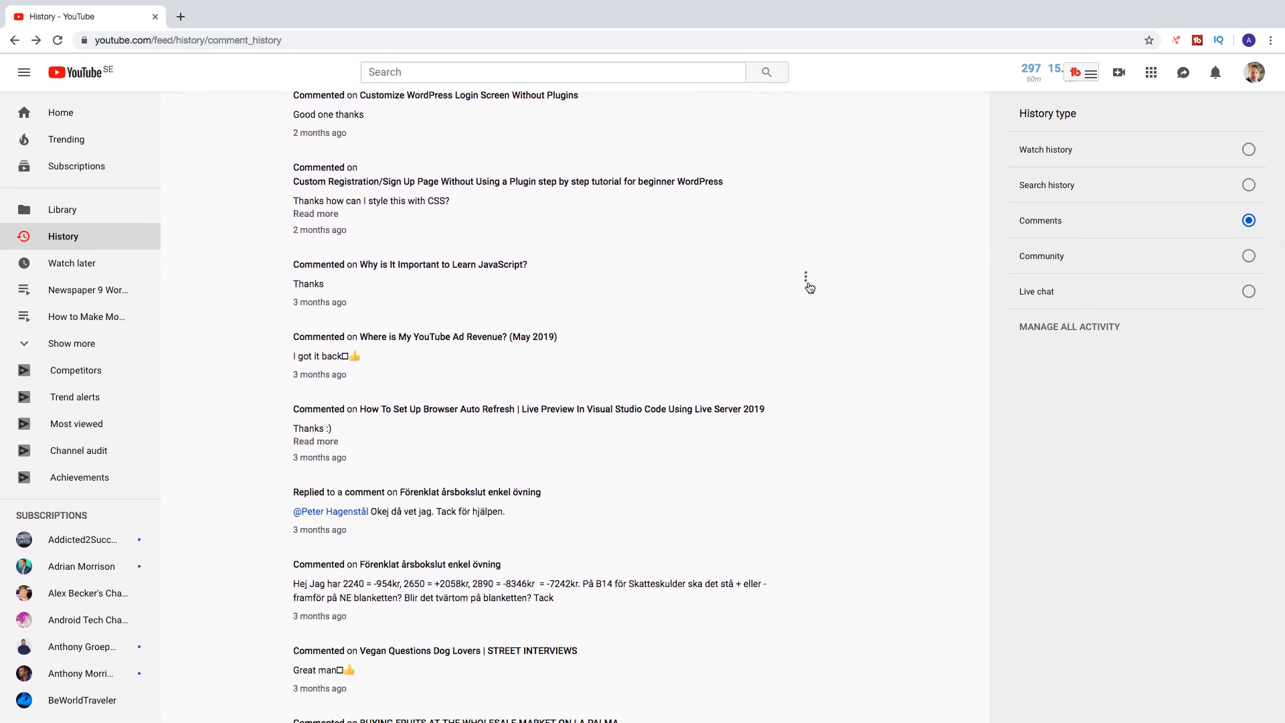
{"action": "left_click", "coordinate": [806, 277]}
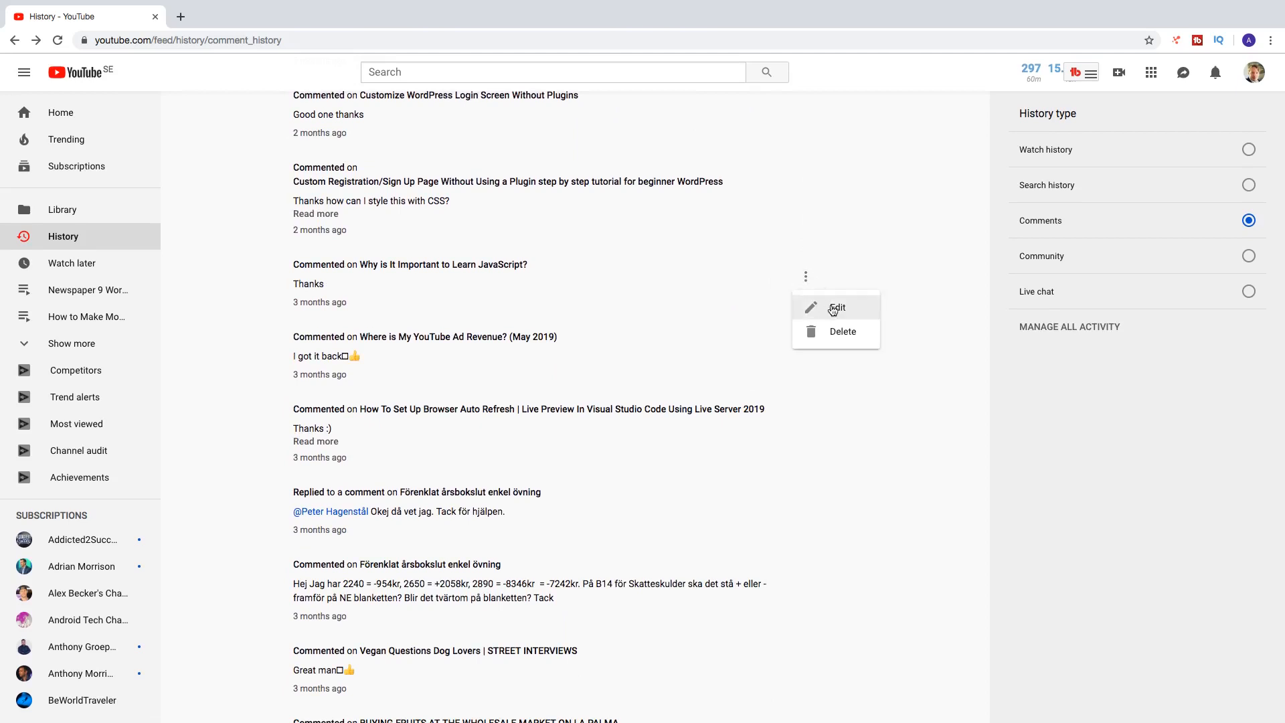
{"action": "left_click", "coordinate": [842, 331]}
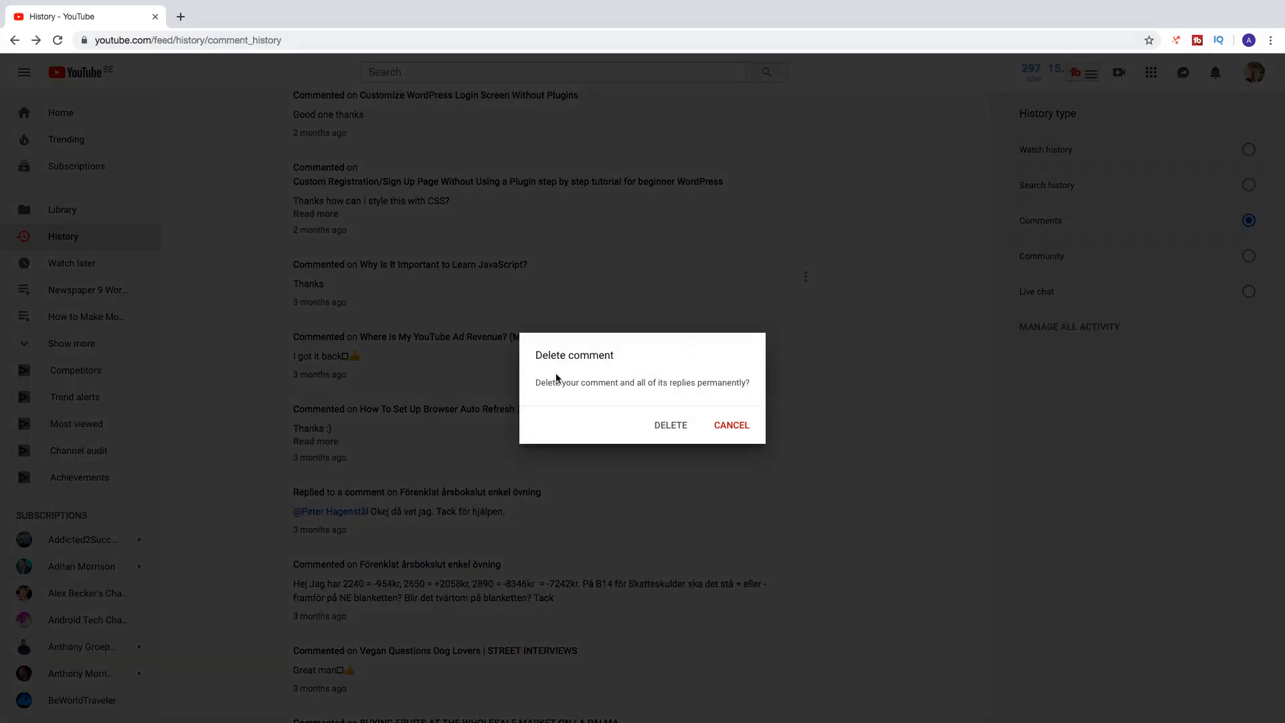
{"action": "mouse_move", "coordinate": [547, 394]}
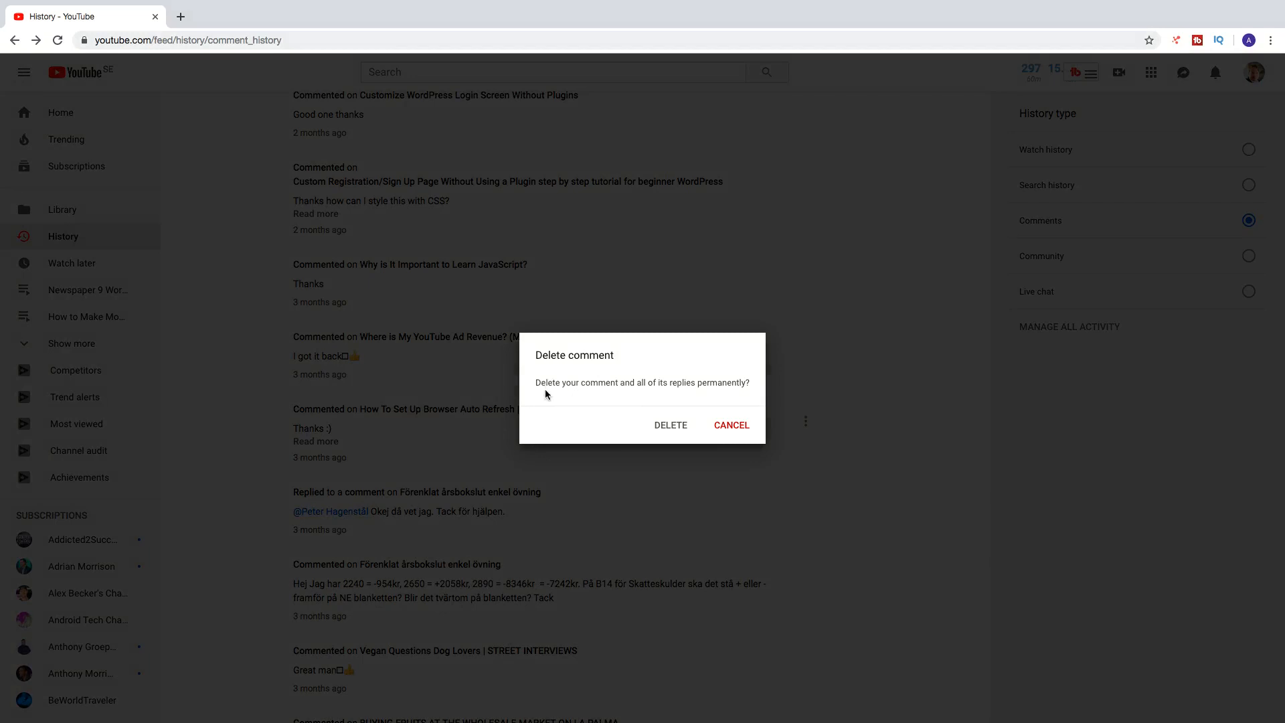
{"action": "mouse_move", "coordinate": [605, 395]}
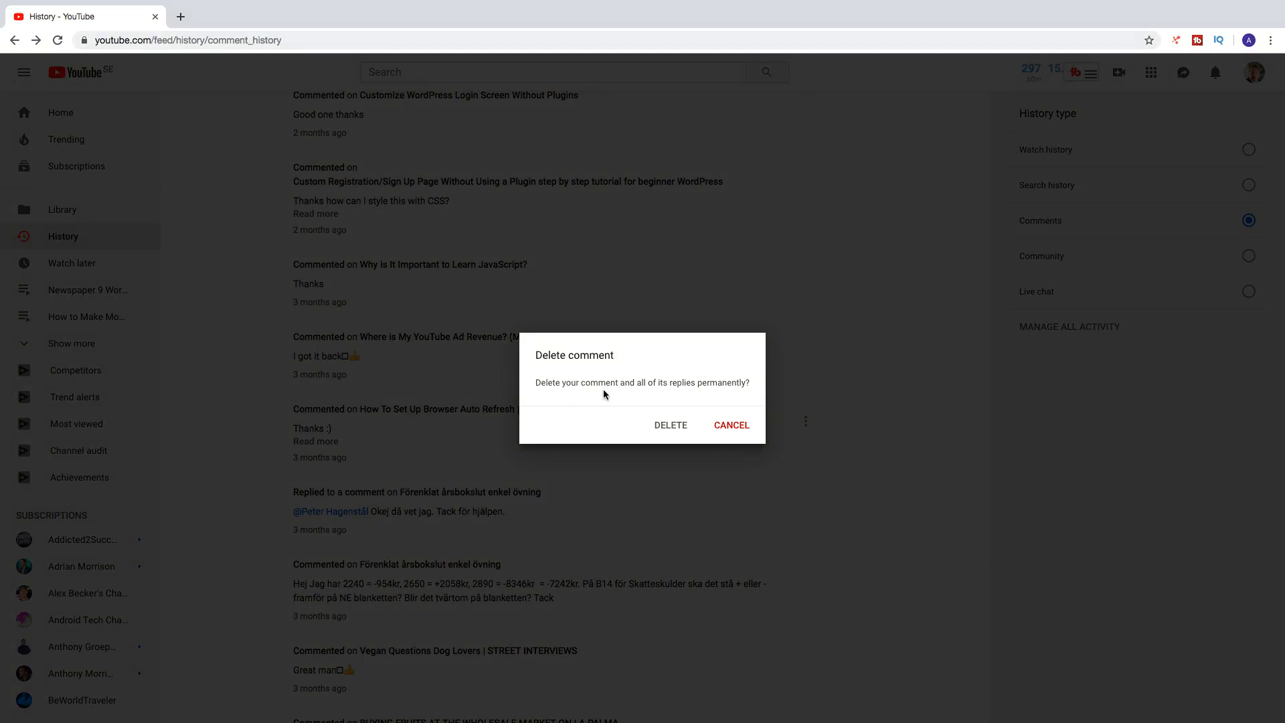
{"action": "mouse_move", "coordinate": [689, 375]}
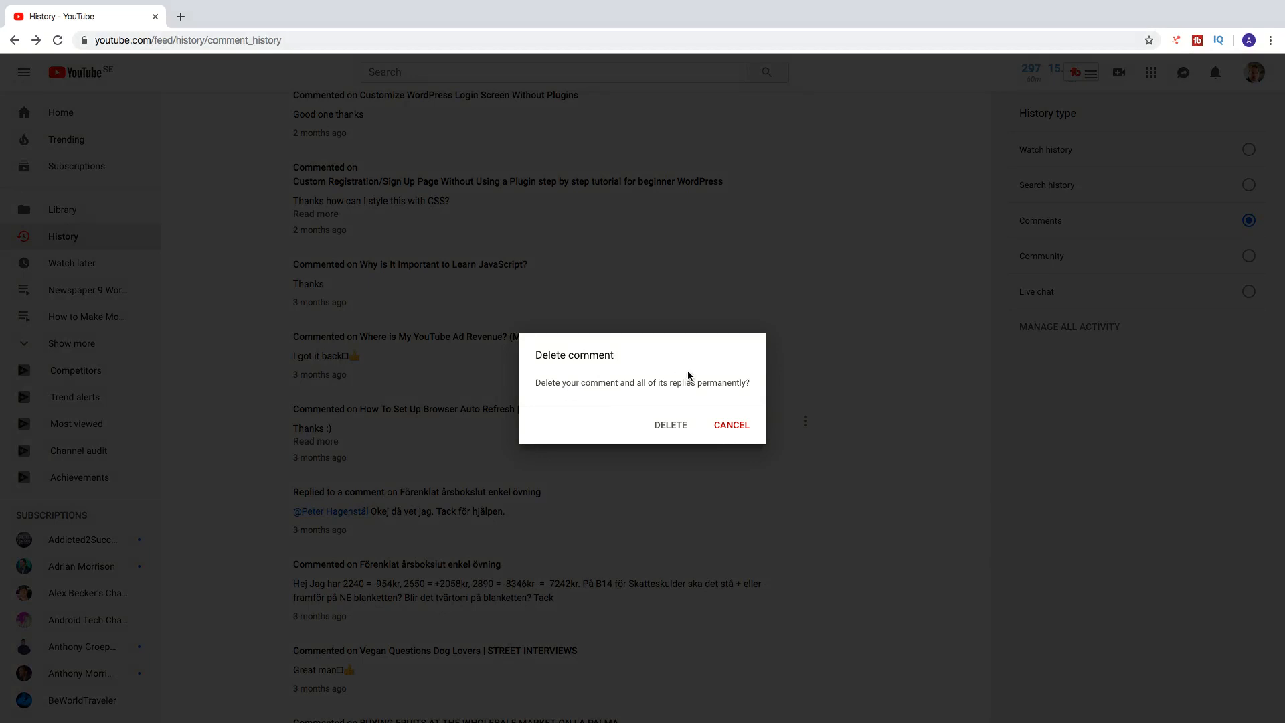
{"action": "mouse_move", "coordinate": [670, 426]}
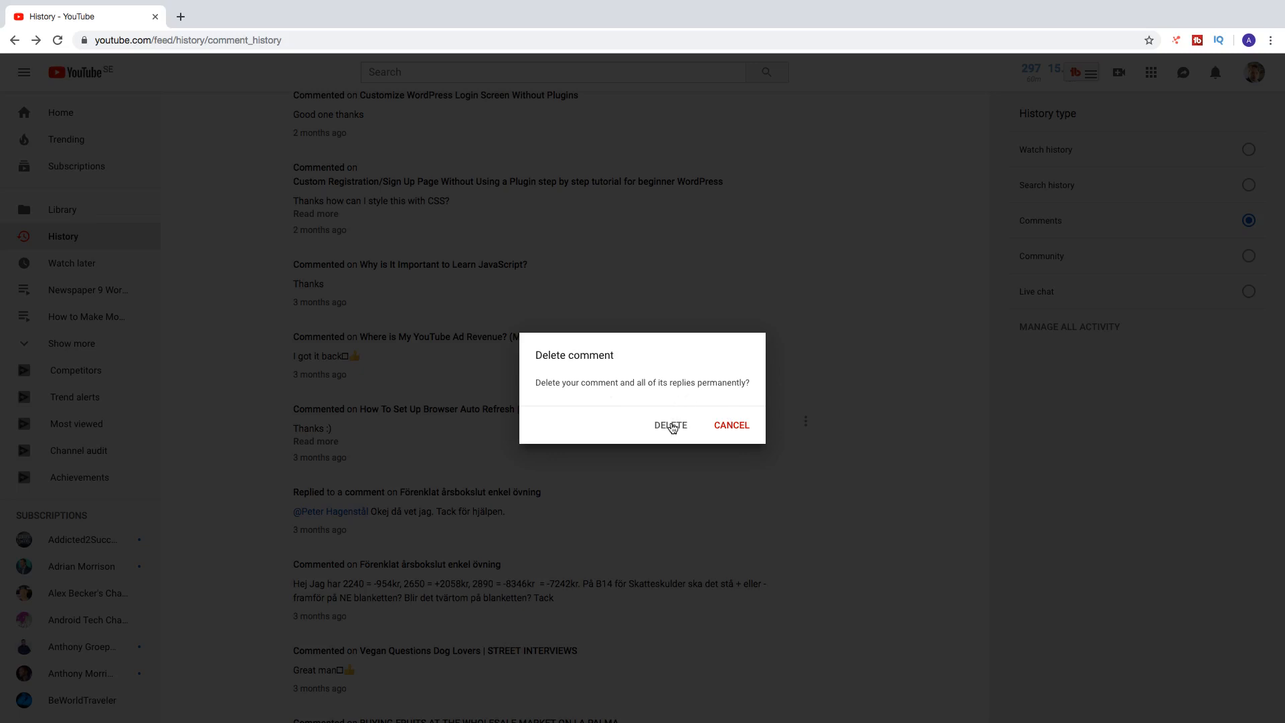
{"action": "mouse_move", "coordinate": [699, 407]}
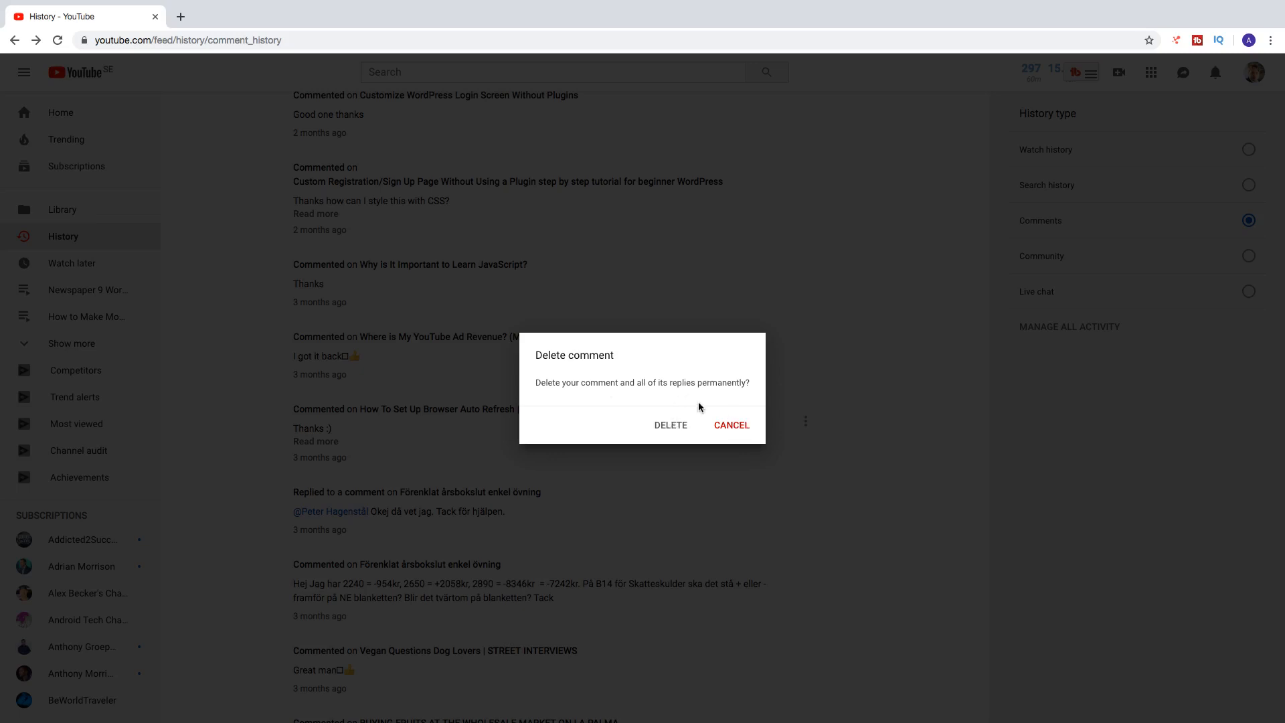
Step: Confirm deleting the 'Thanks :)' comment on the browser auto-refresh video
{"action": "left_click", "coordinate": [670, 426]}
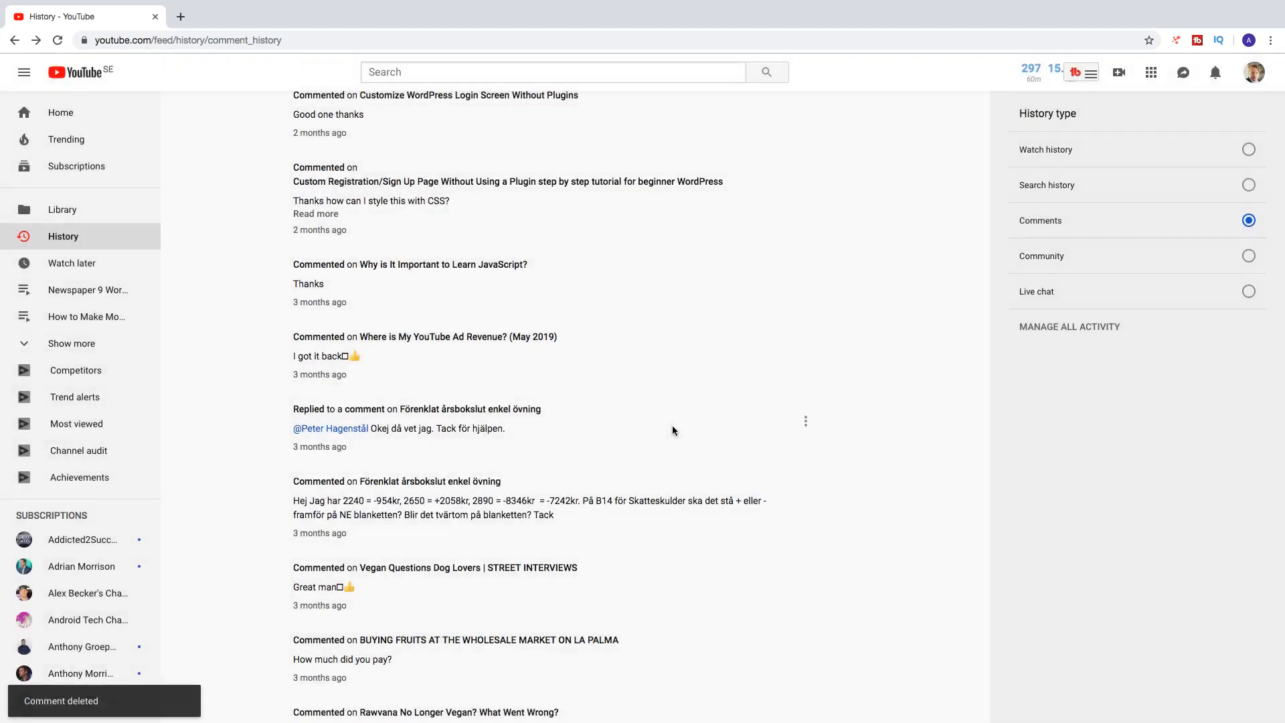
{"action": "mouse_move", "coordinate": [115, 701]}
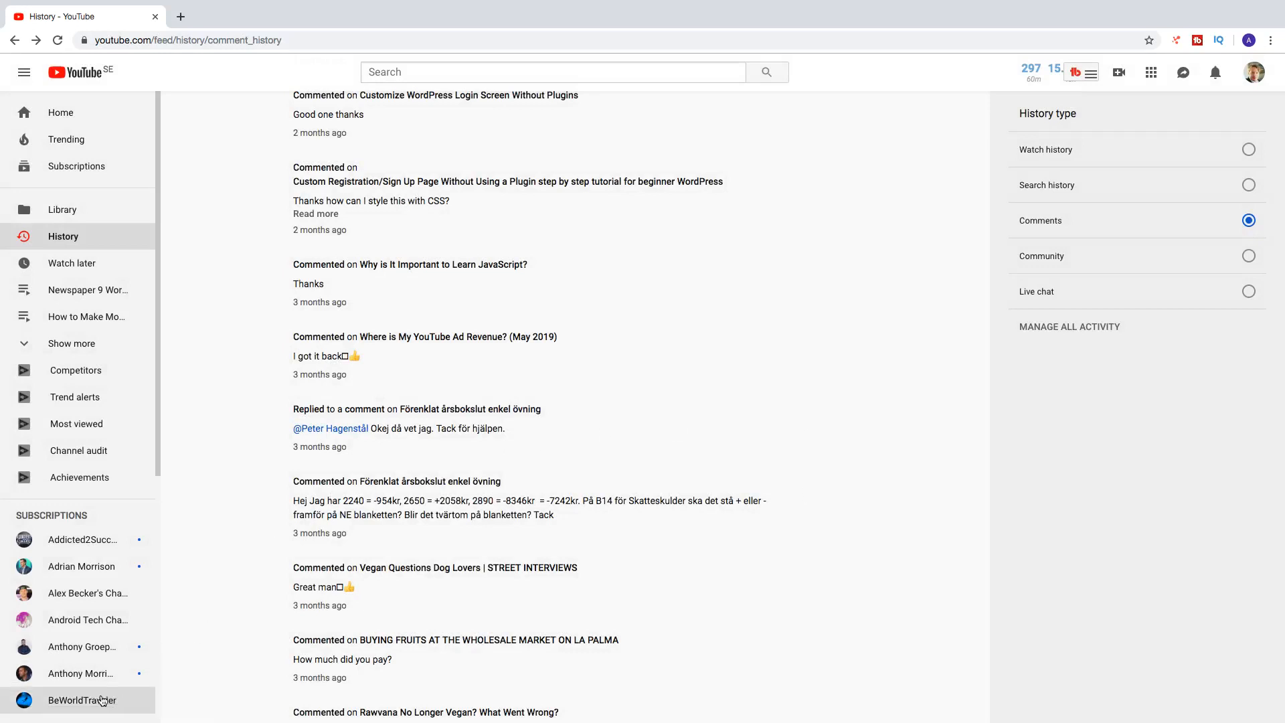
{"action": "mouse_move", "coordinate": [775, 475]}
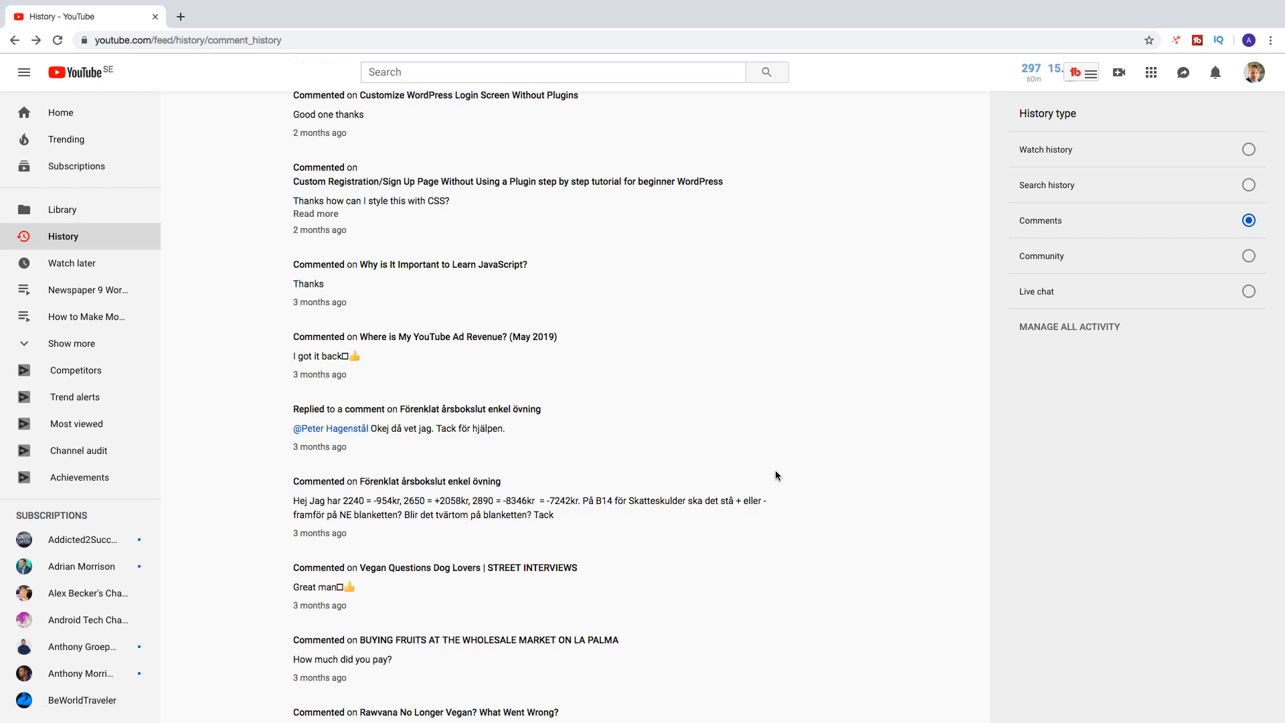